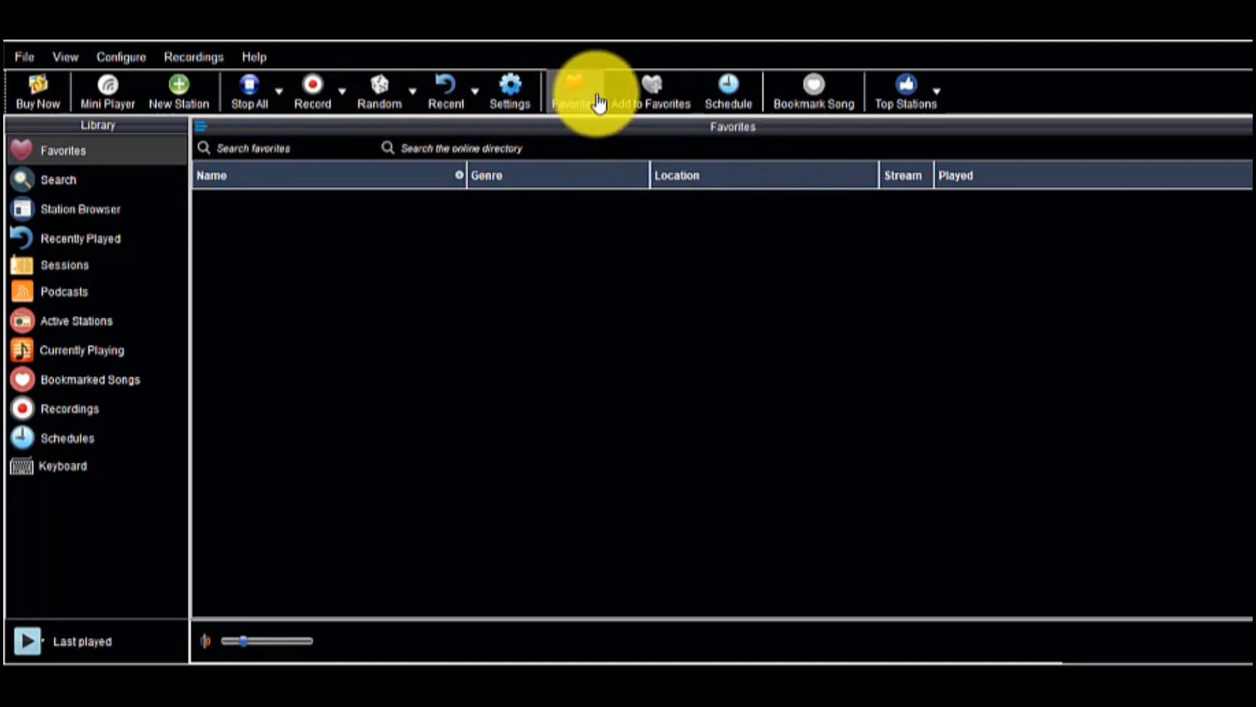
Sort the Radio? Sure station list of 24437 stations by the Genre column
click(80, 208)
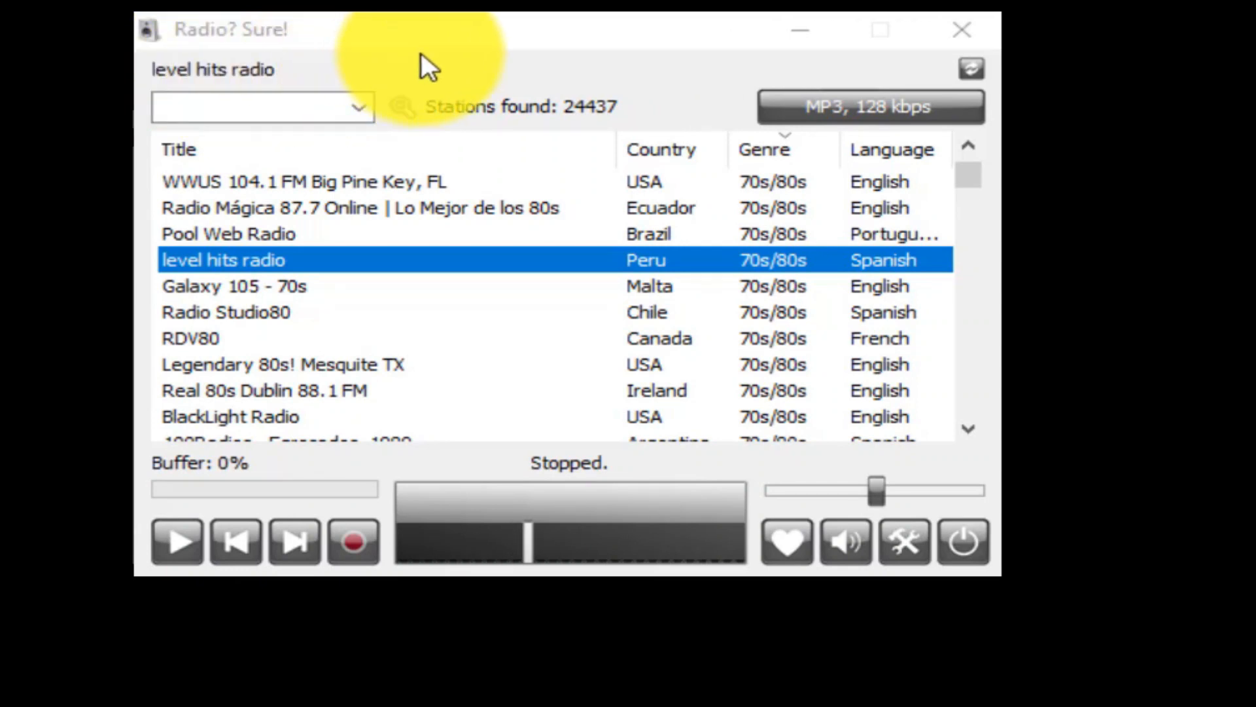
mouse_move(649, 95)
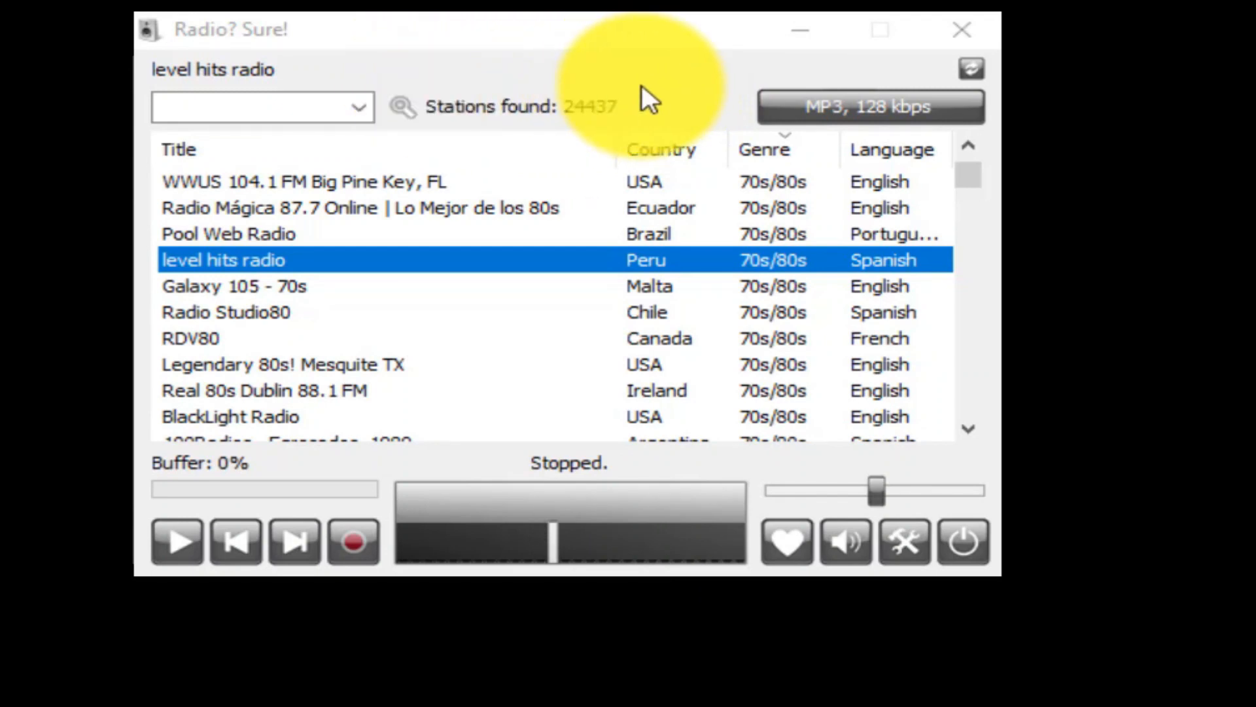